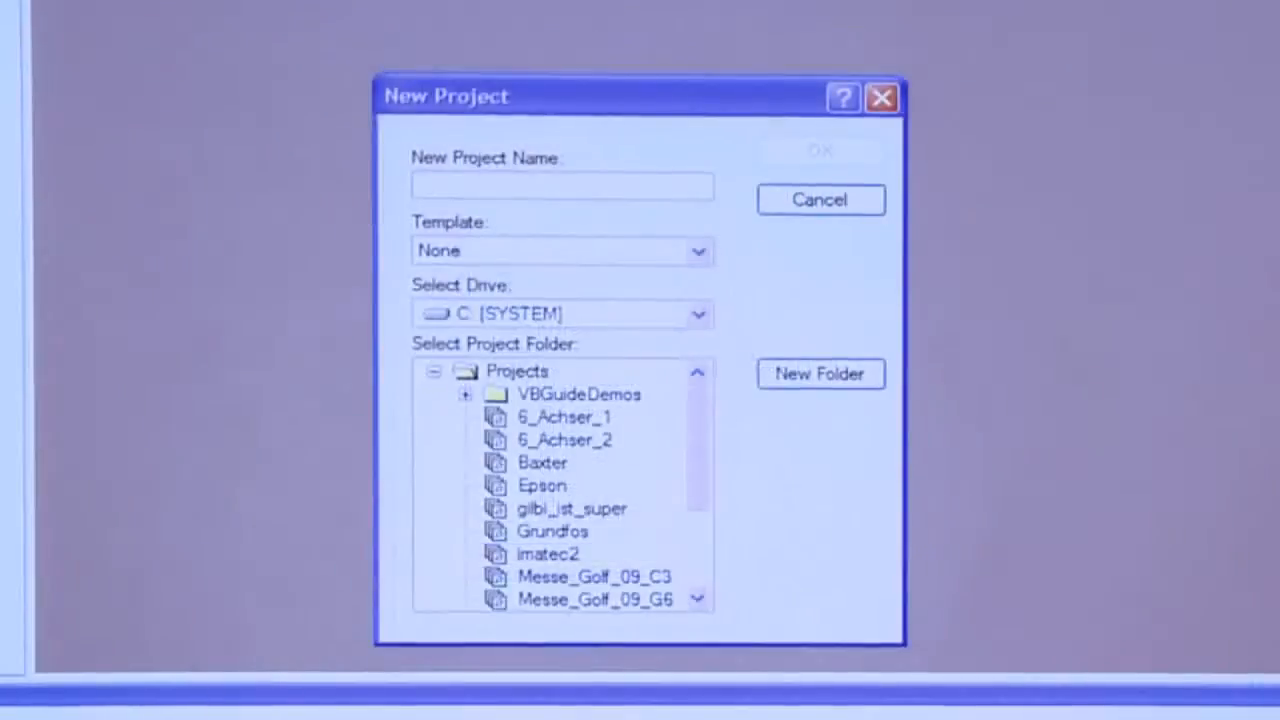
# Create the new project named MyFirstEpson from the New Project dialog.
pyautogui.write('MyF')
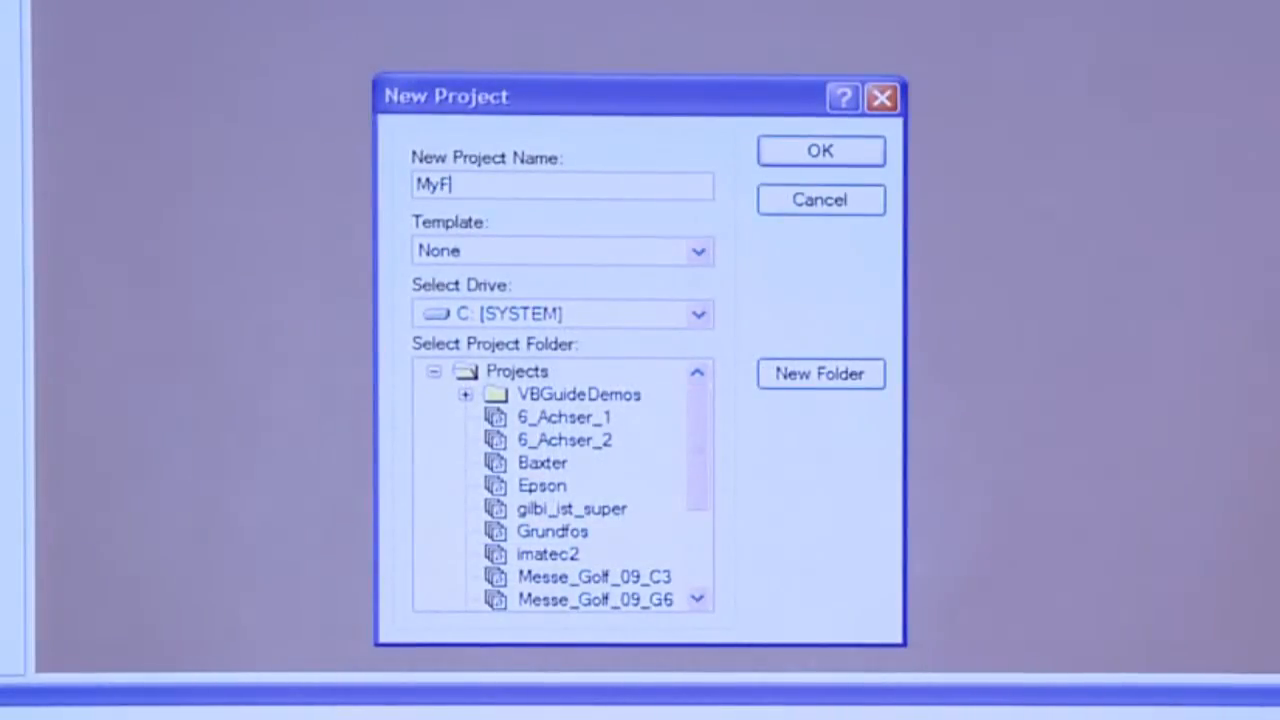
pyautogui.write('irstEpso')
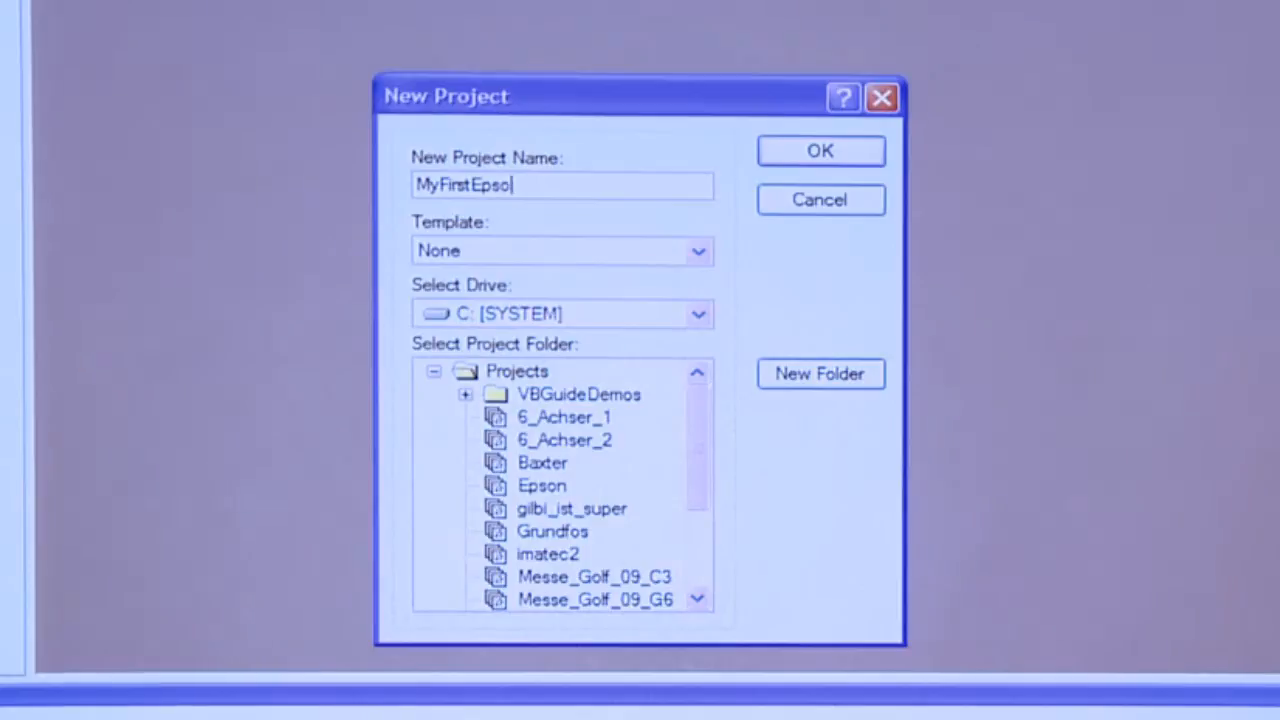
pyautogui.write('n')
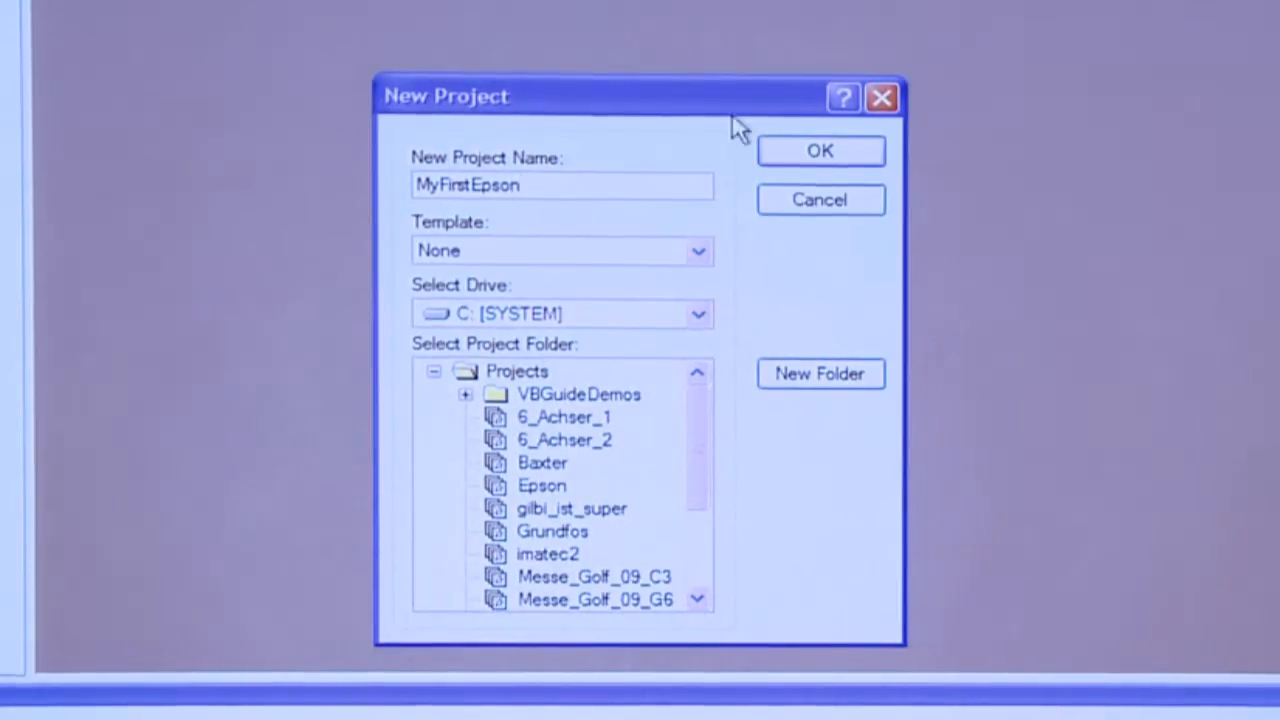
pyautogui.click(820, 150)
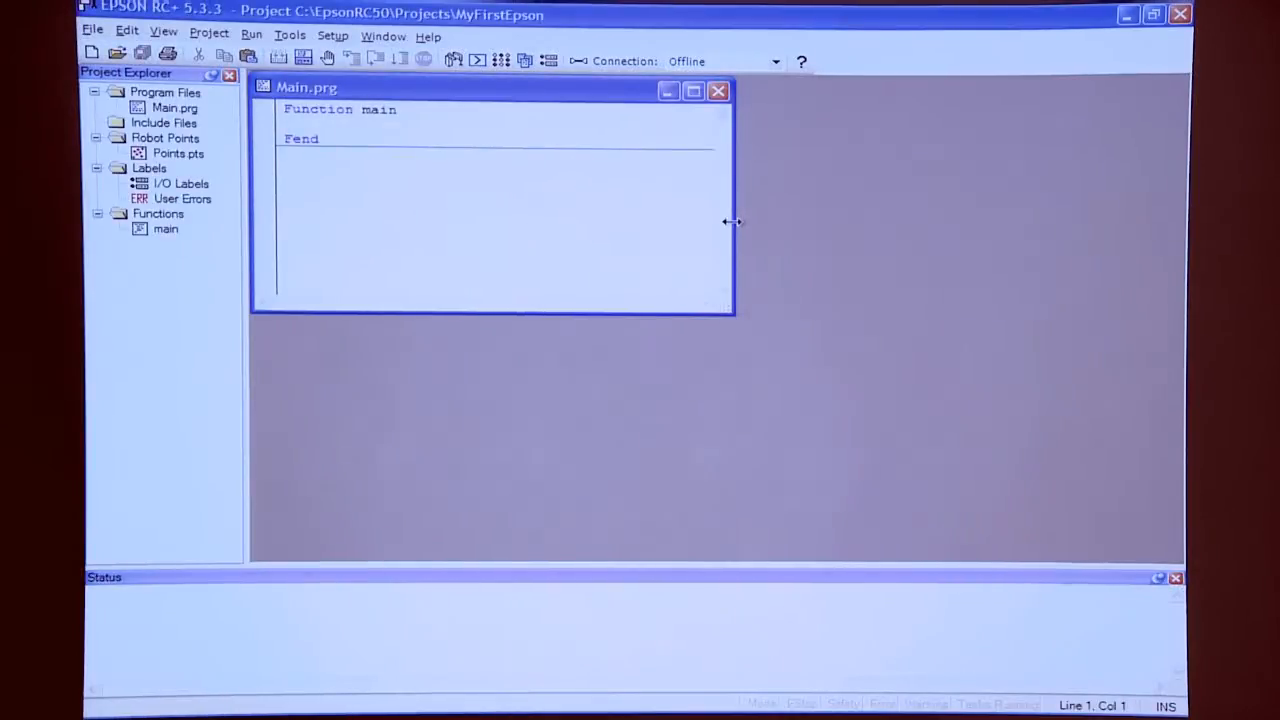
pyautogui.moveTo(720, 60)
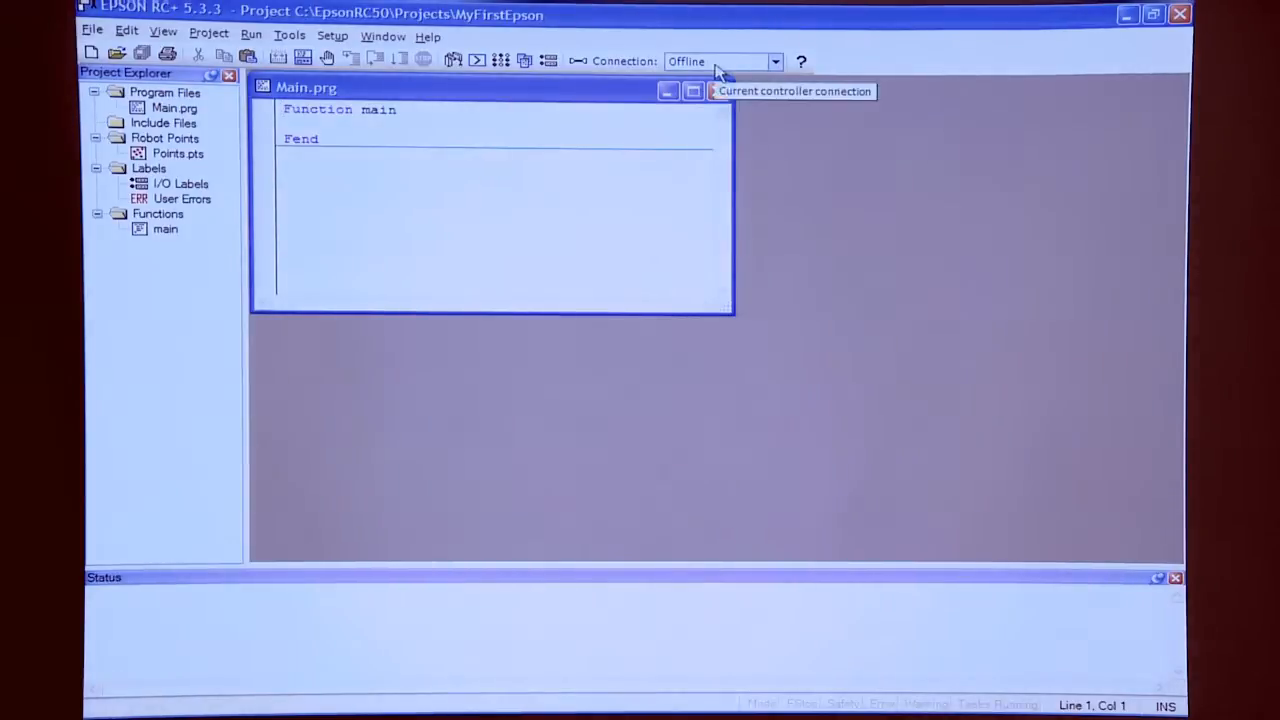
# Maximize the Main.prg editor and switch the controller connection from Offline to USB.
pyautogui.click(692, 90)
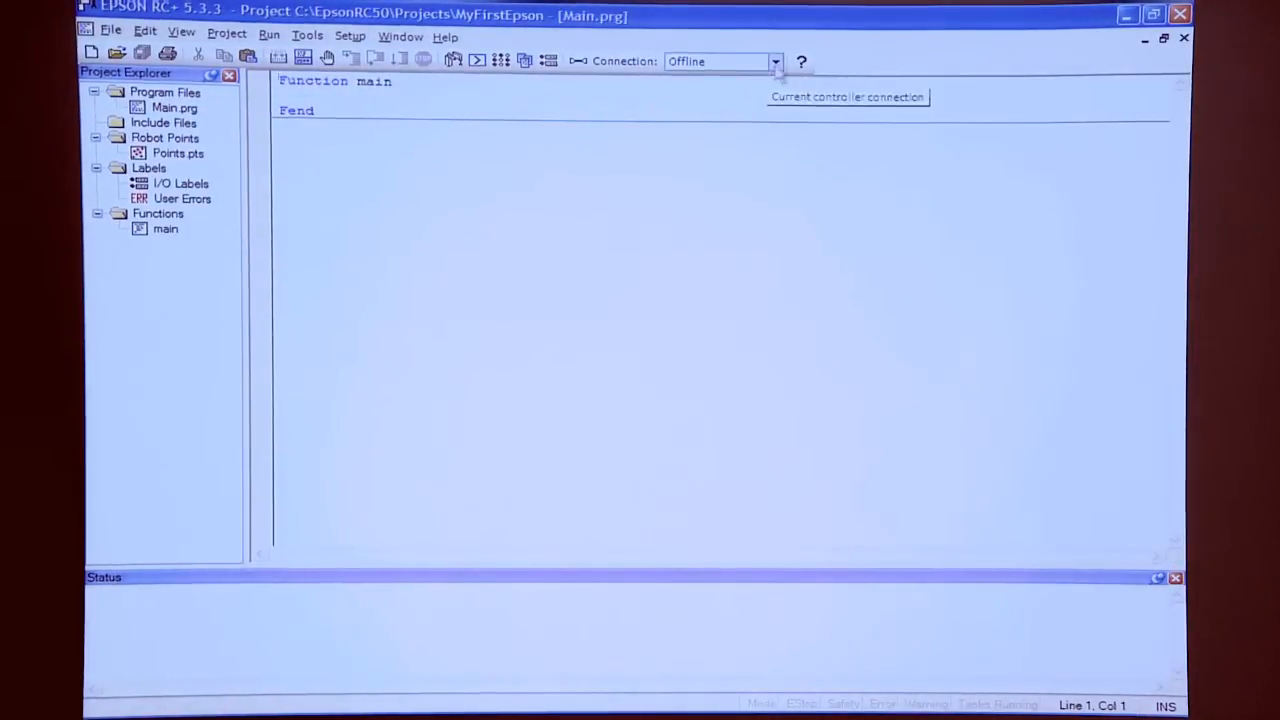
pyautogui.click(776, 60)
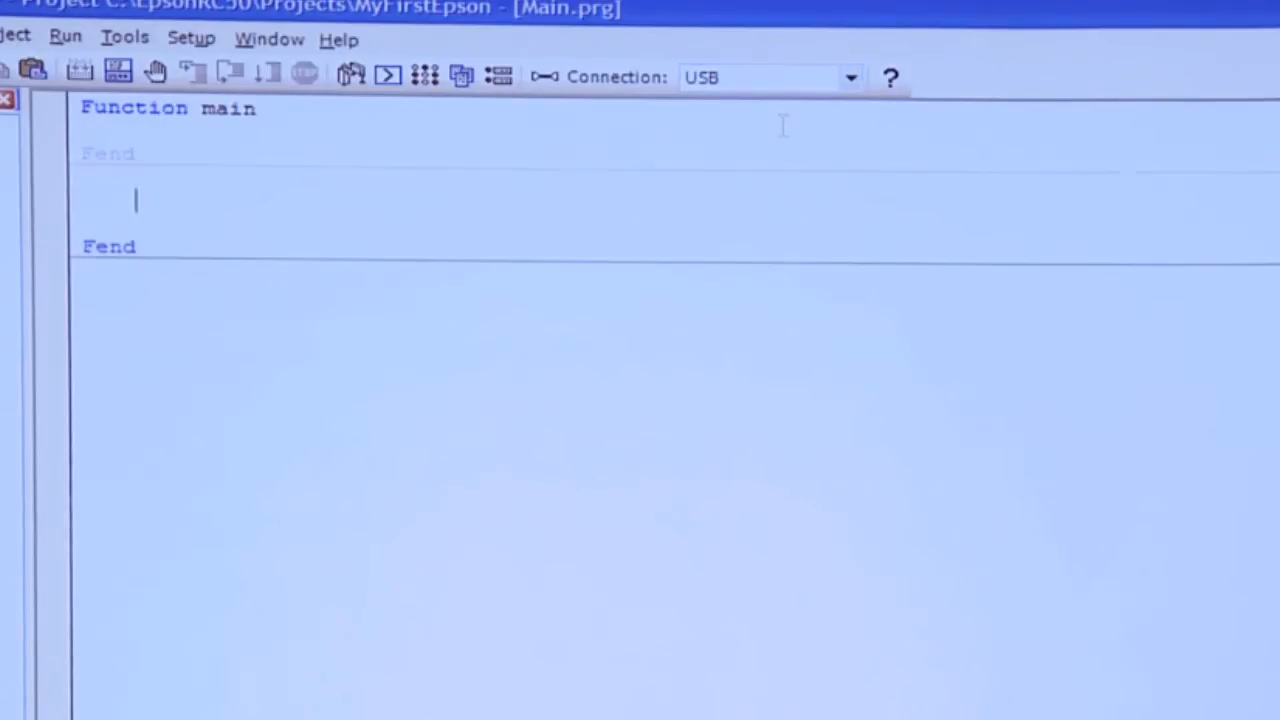
pyautogui.click(352, 76)
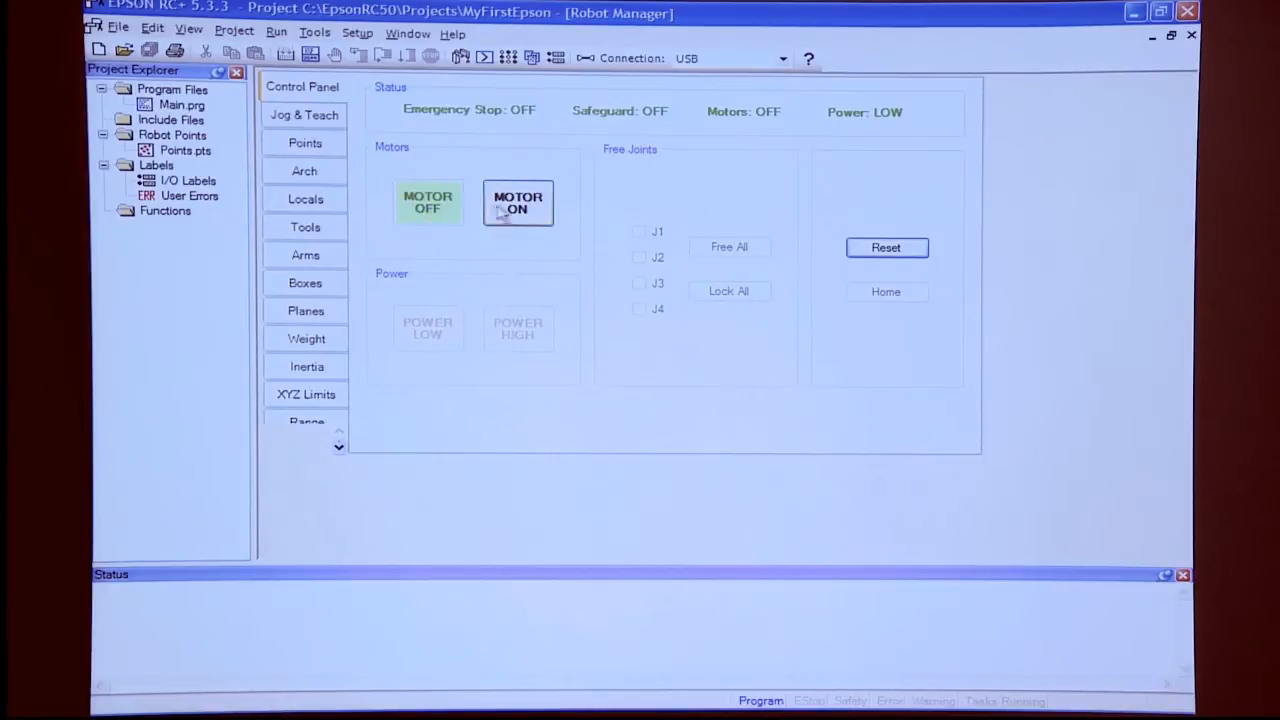
# Switch the robot motors on from the Robot Manager control panel, confirming the prompt.
pyautogui.click(518, 204)
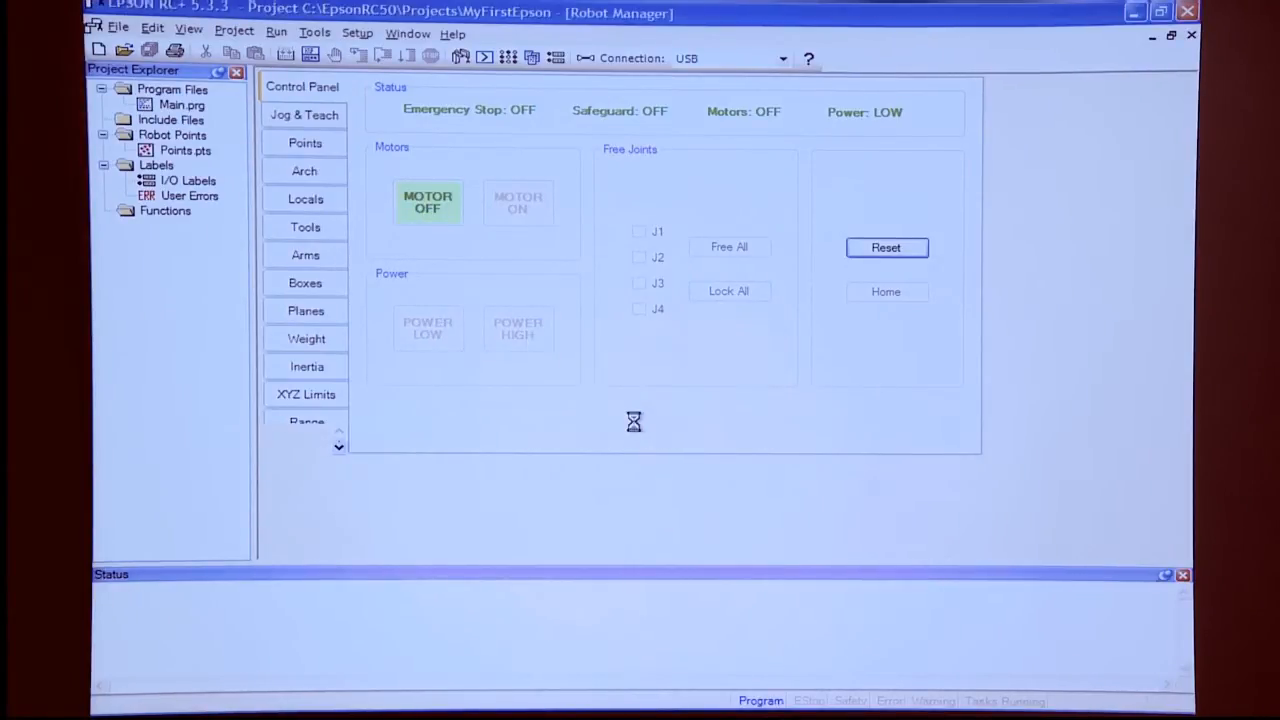
pyautogui.click(518, 202)
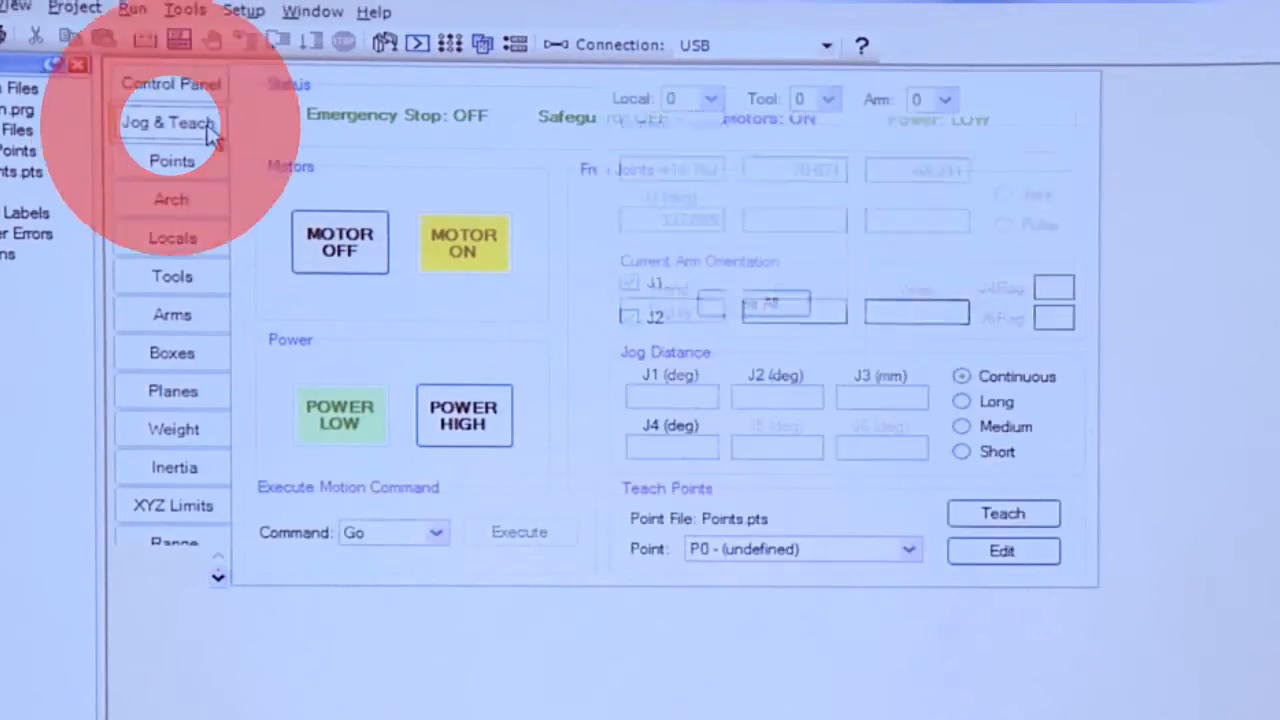
# In Jog & Teach, jog the robot up and down along Z to about -133.8 mm.
pyautogui.click(170, 122)
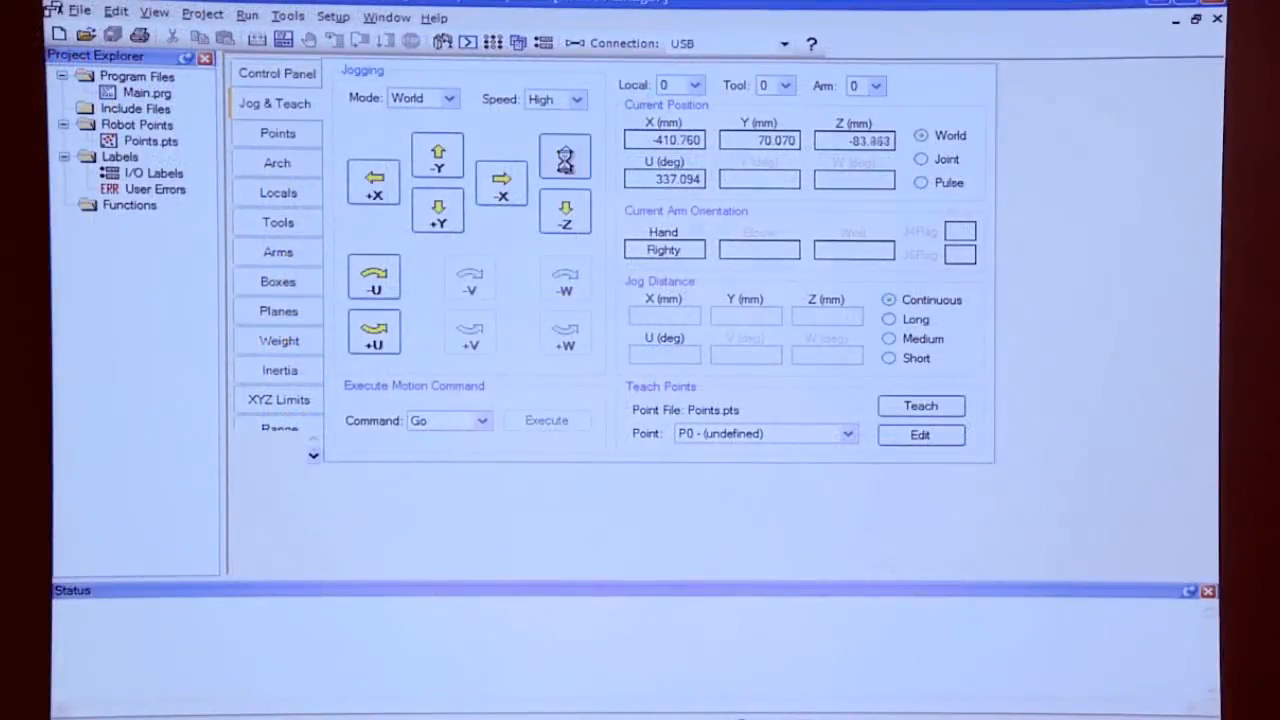
pyautogui.click(564, 156)
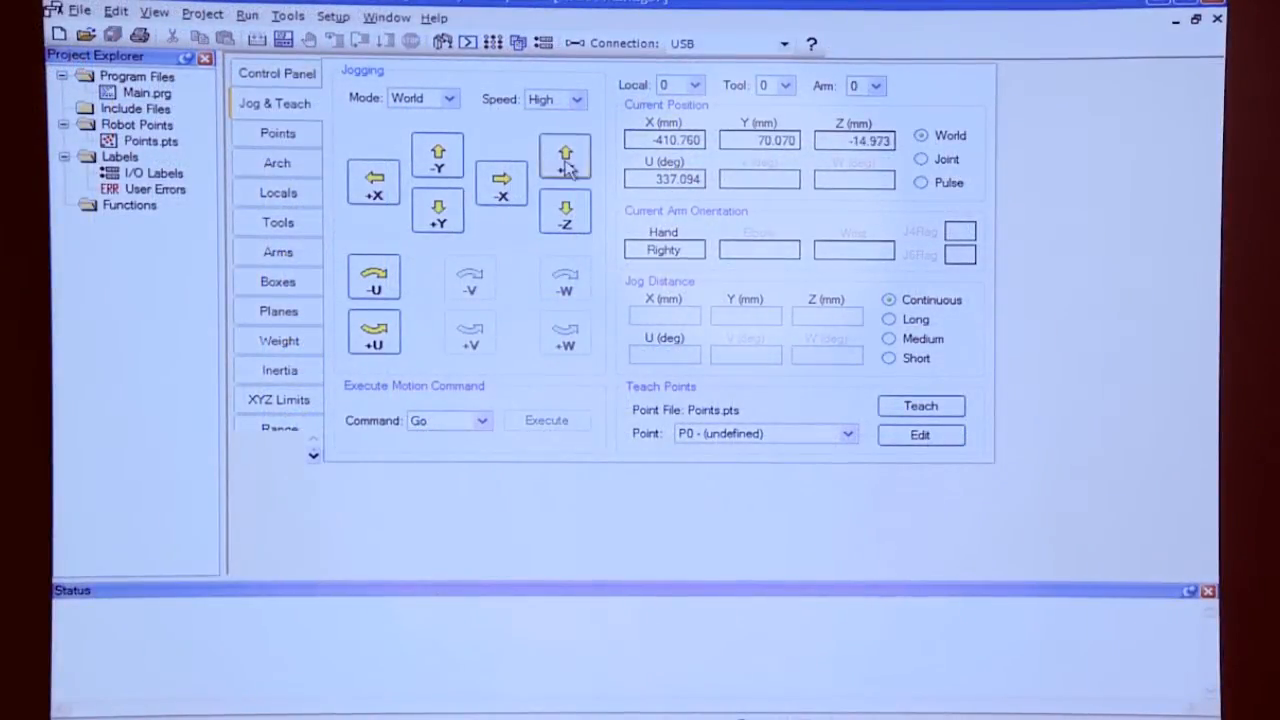
pyautogui.click(564, 210)
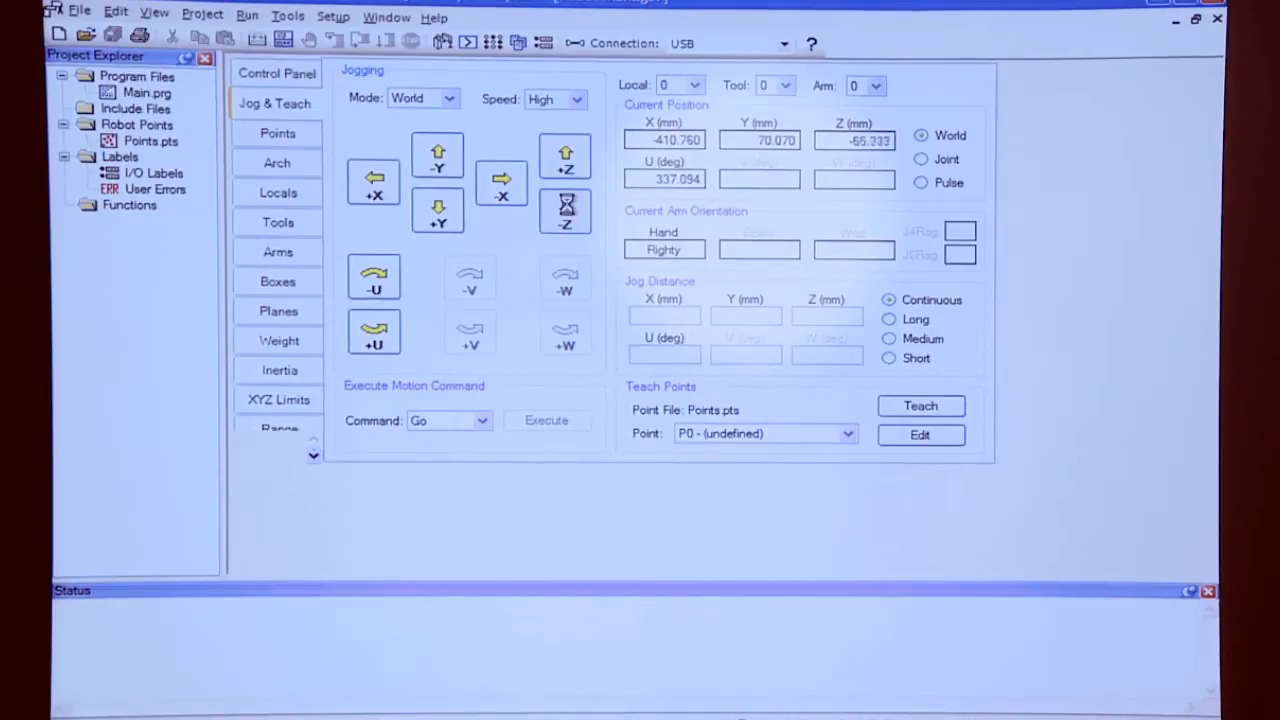
pyautogui.click(564, 210)
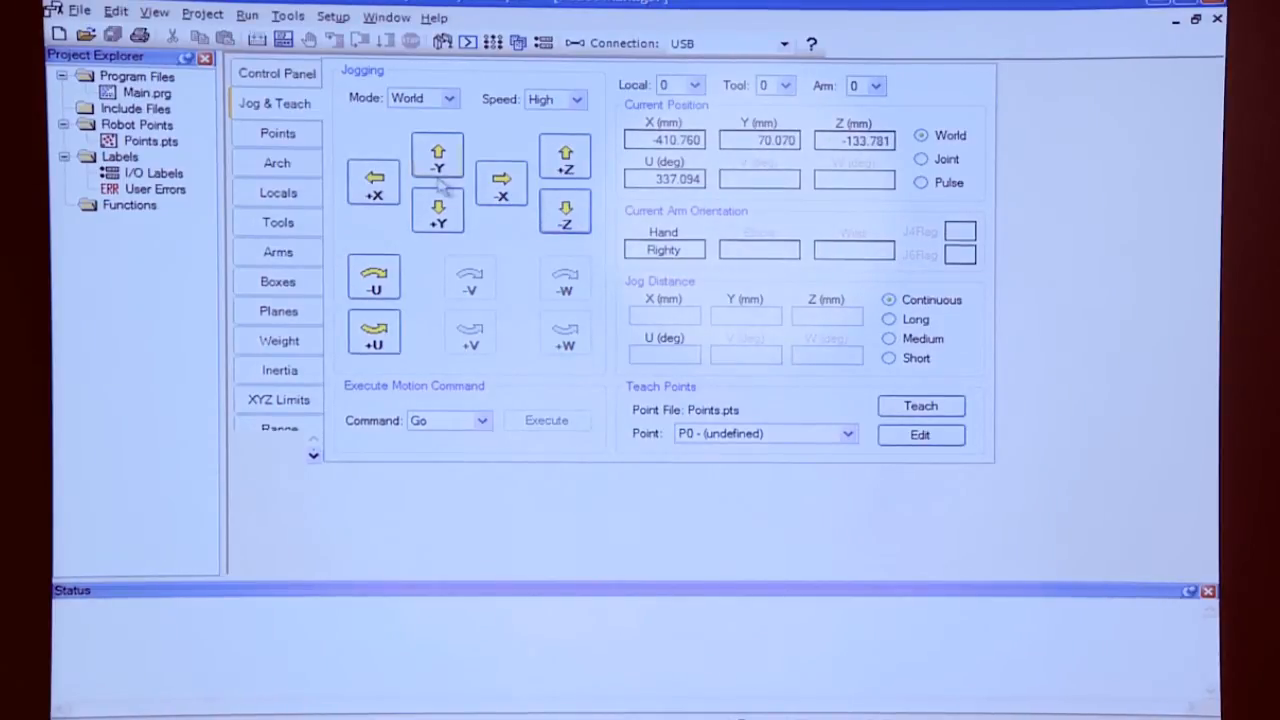